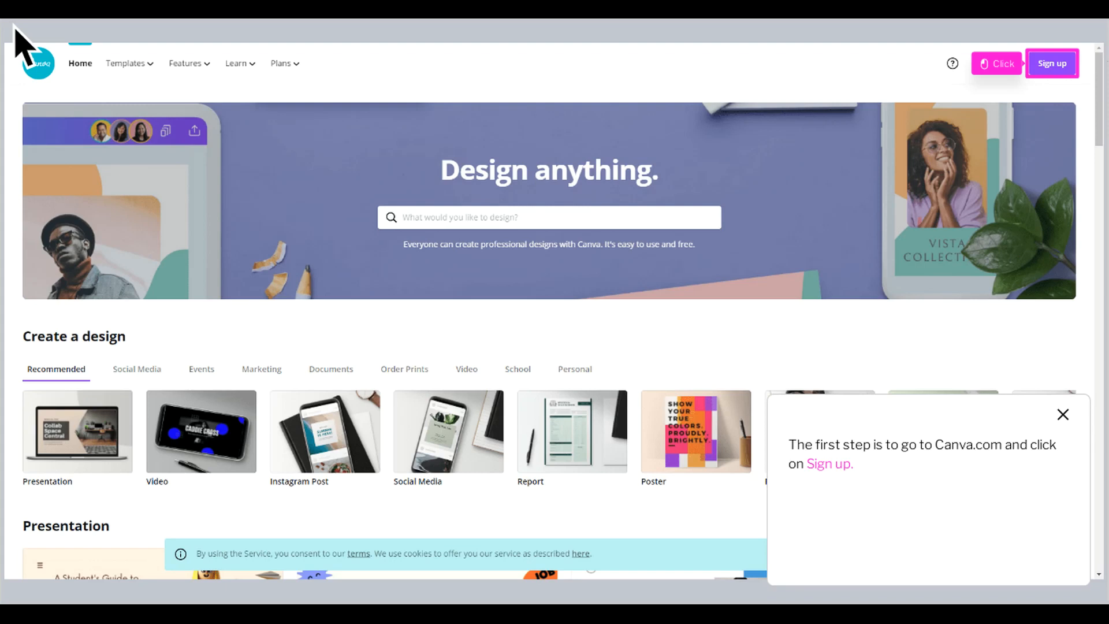
{"action": "mouse_move", "coordinate": [148, 50]}
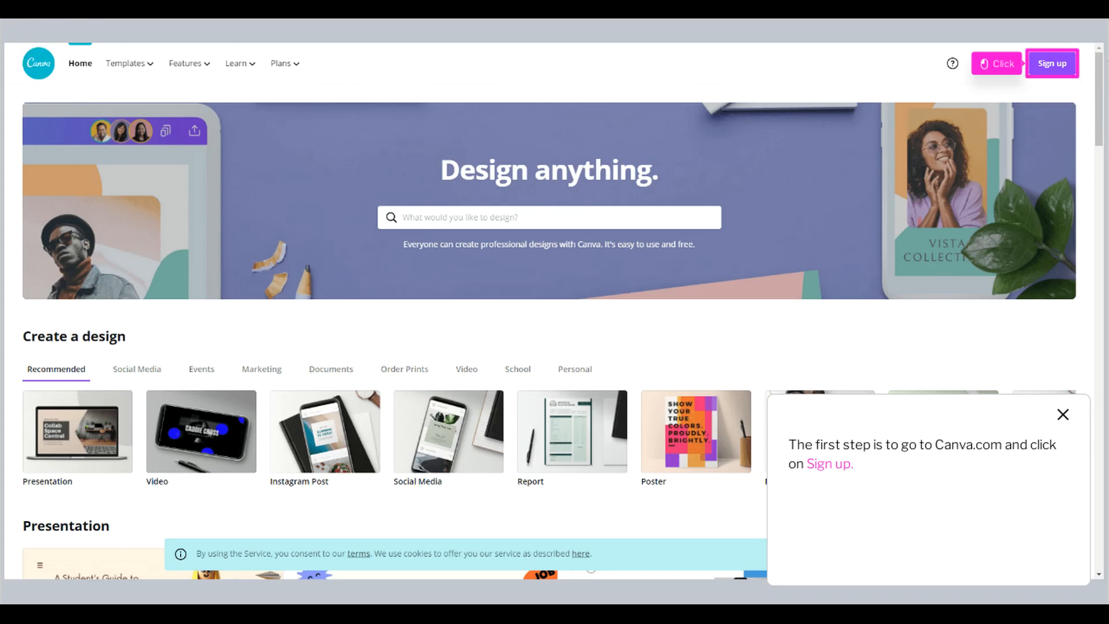
- Start a new Canva account via Sign up, choosing the email sign-up option
{"action": "left_click", "coordinate": [1052, 63]}
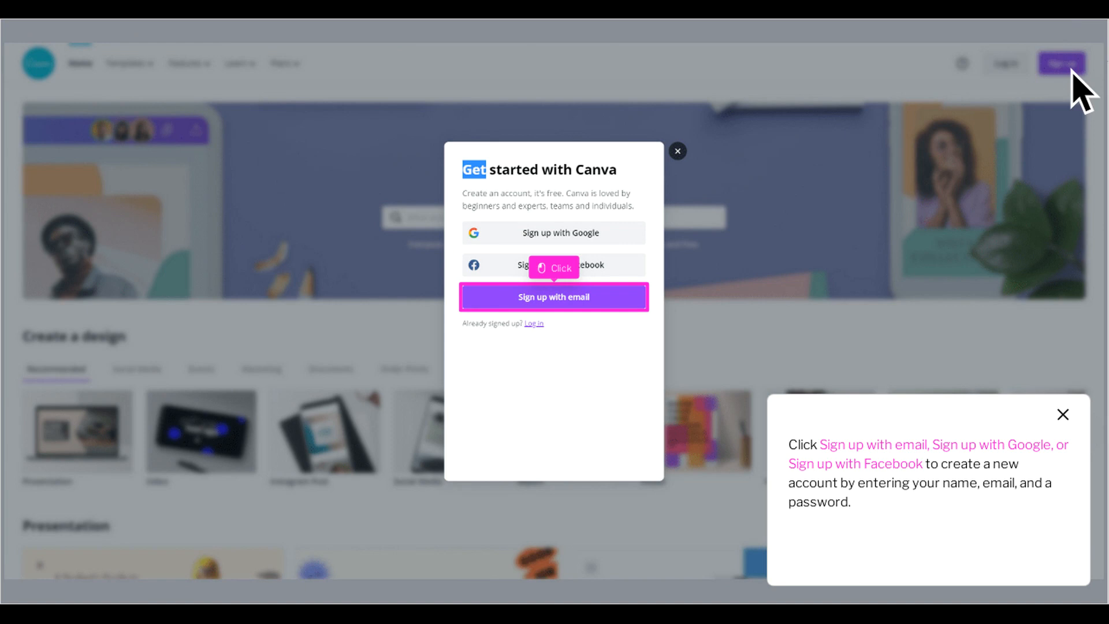
{"action": "mouse_move", "coordinate": [843, 206]}
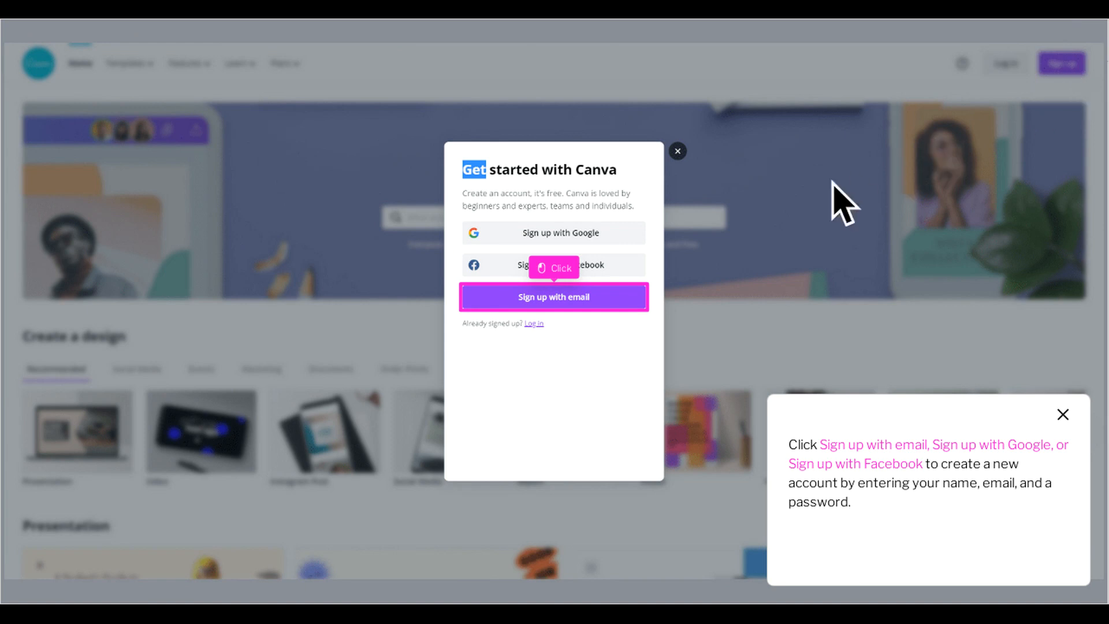
{"action": "left_click", "coordinate": [554, 297]}
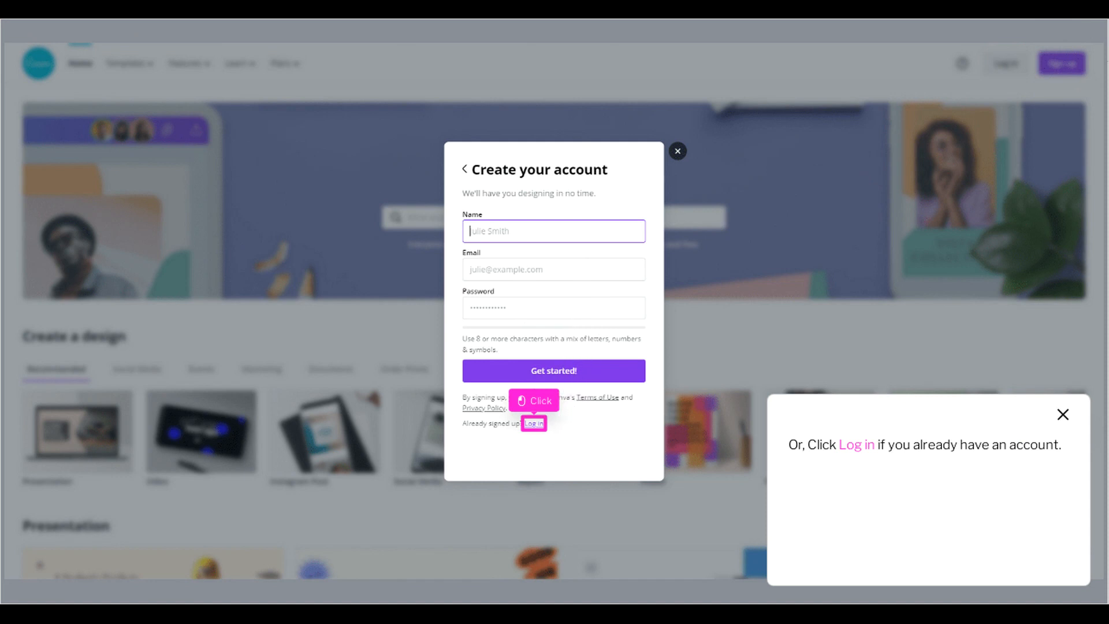
- Log in, then browse infographic templates filtered to Business
{"action": "left_click", "coordinate": [535, 423]}
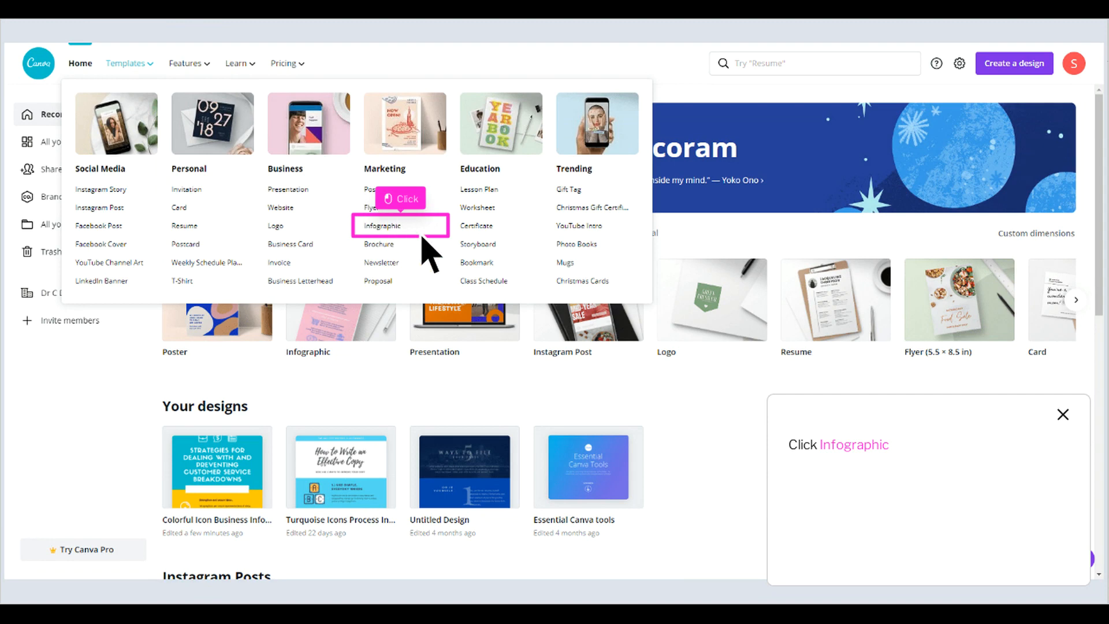
{"action": "left_click", "coordinate": [384, 226]}
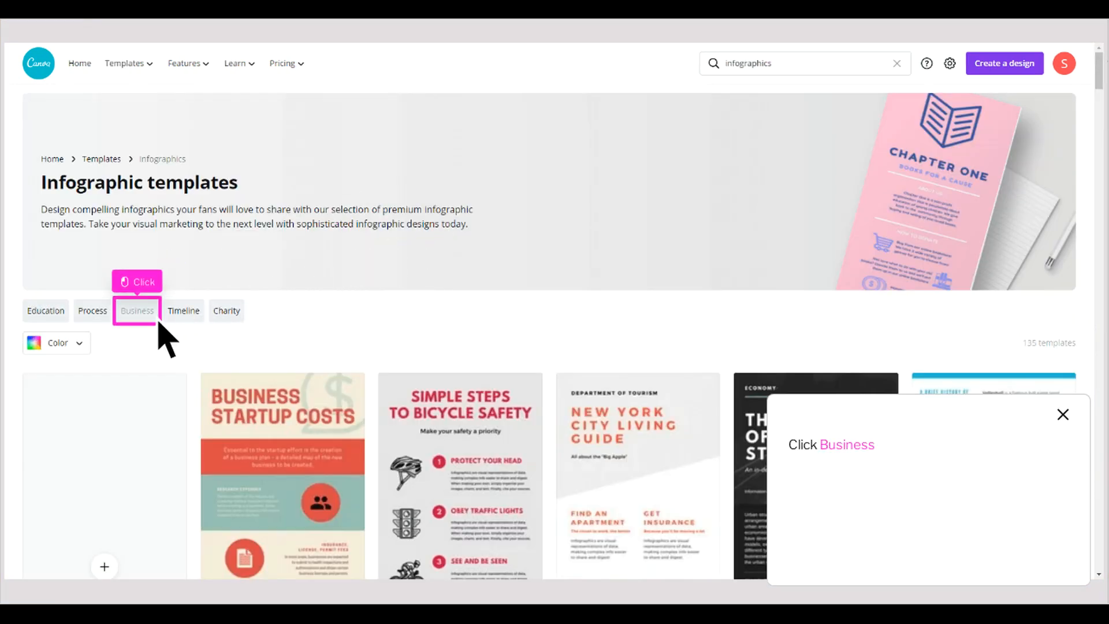
{"action": "left_click", "coordinate": [136, 310]}
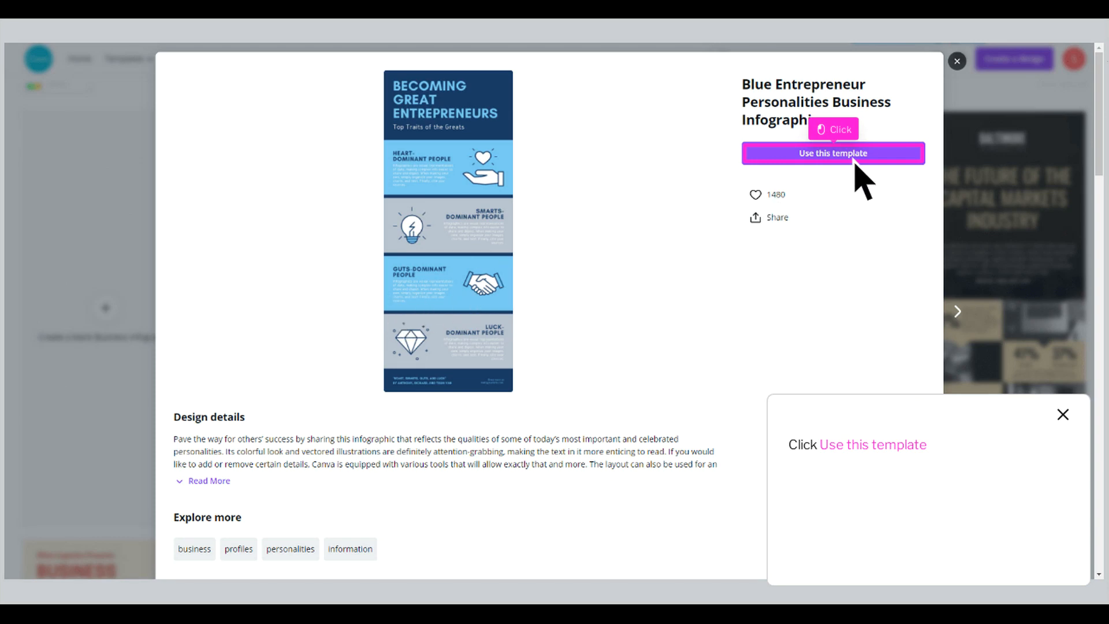
- Use the Blue Entrepreneur Personalities Business Infographic template as an editable design
{"action": "left_click", "coordinate": [832, 154]}
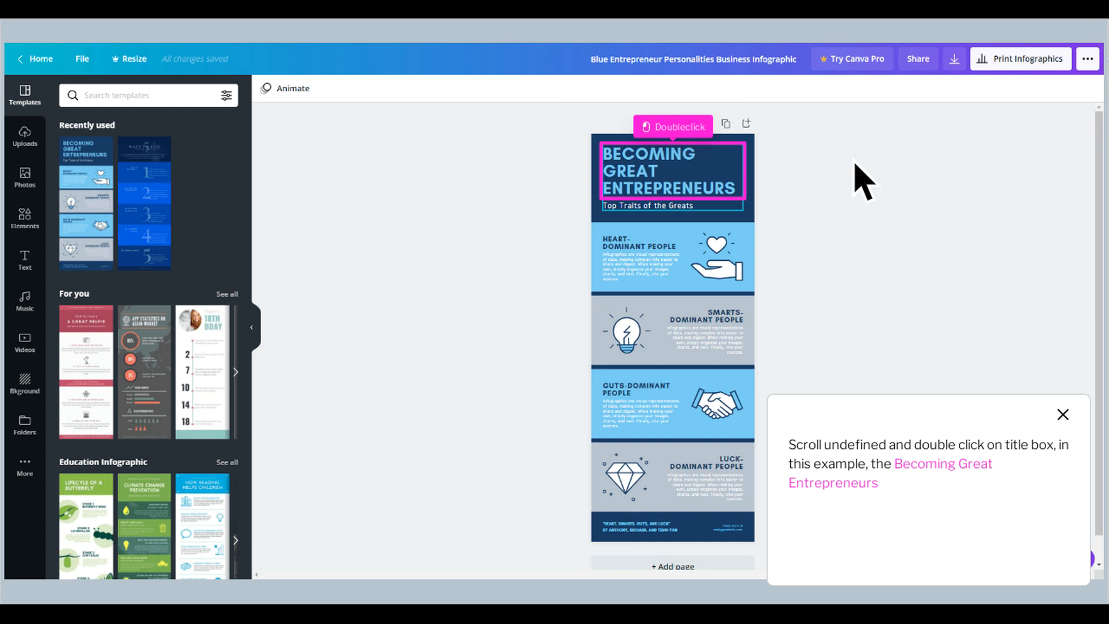
{"action": "mouse_move", "coordinate": [838, 187]}
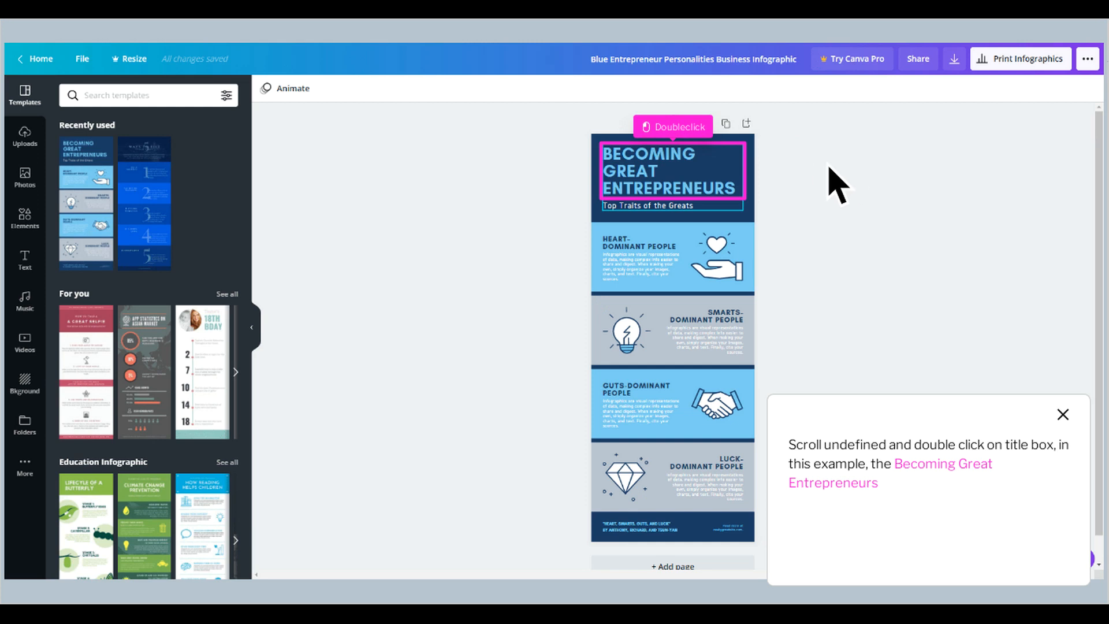
{"action": "mouse_move", "coordinate": [701, 205]}
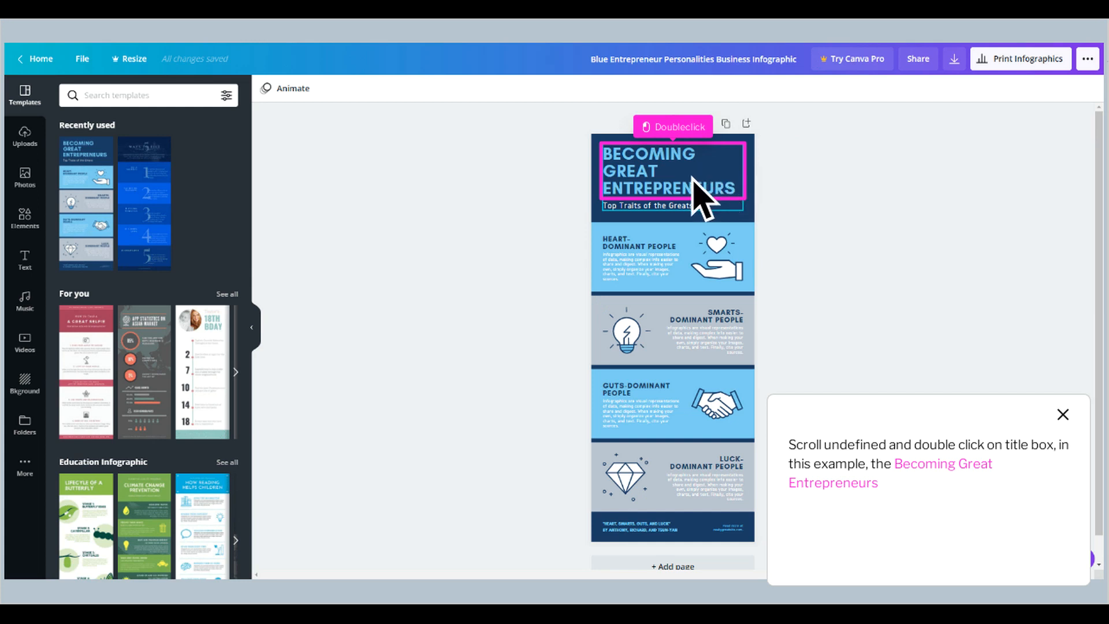
- Replace the 'Becoming Great Entrepreneurs' title with 'Strategies for dealing with and preventing customer service breakdowns'
{"action": "double_click", "coordinate": [669, 170]}
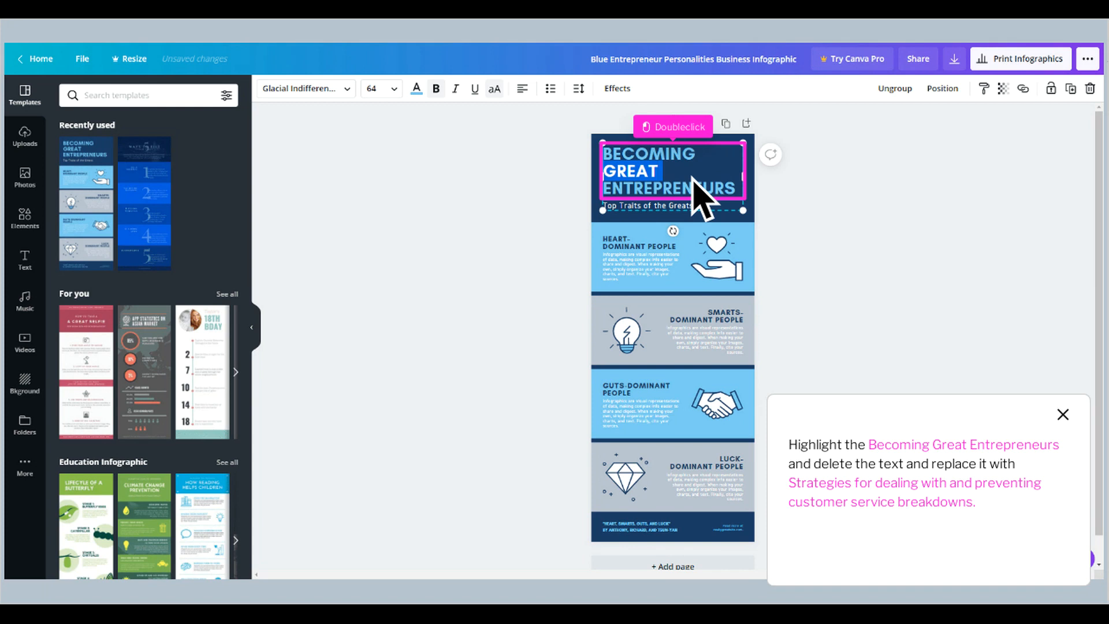
{"action": "type", "text": "Strategies for dealing with and preventing customer service breakdowns"}
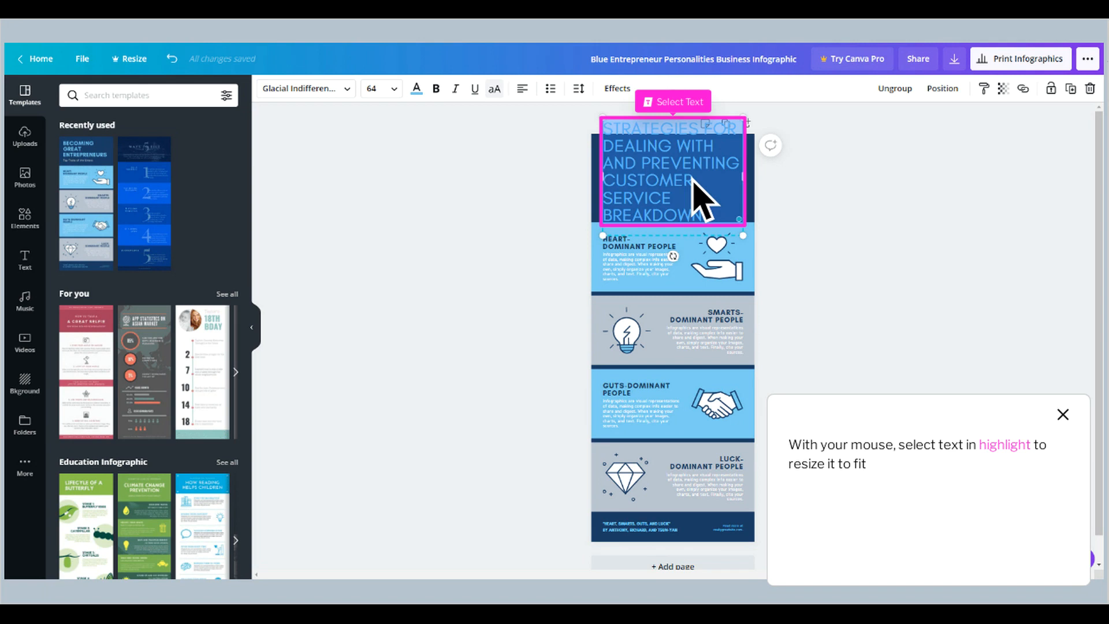
- Bring up the font size choices for the title, currently at 64
{"action": "left_click", "coordinate": [393, 88]}
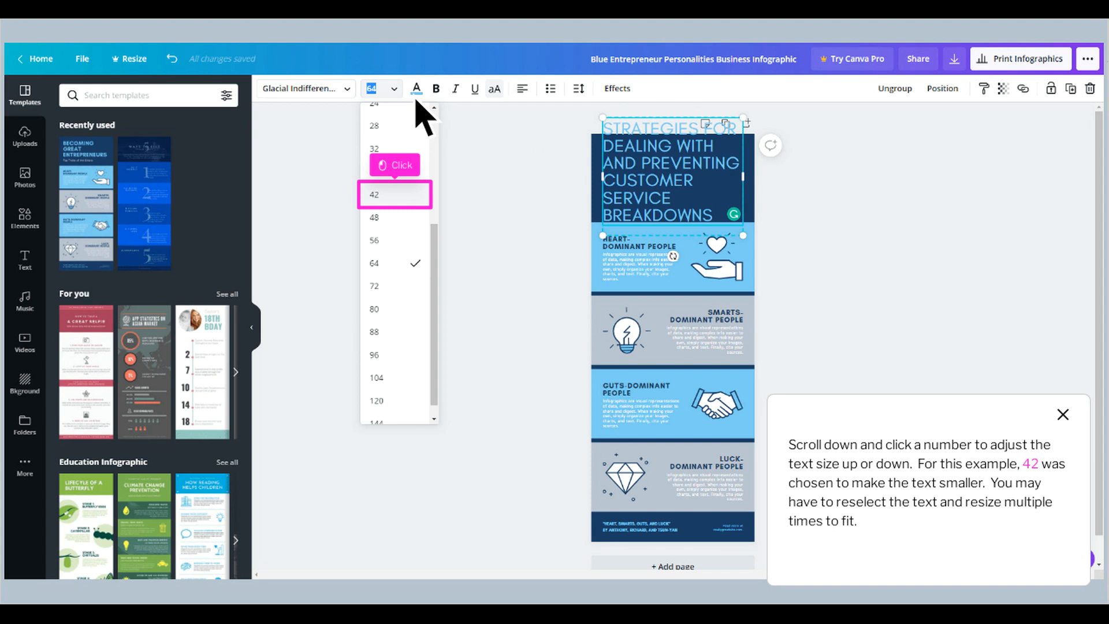
{"action": "mouse_move", "coordinate": [424, 152]}
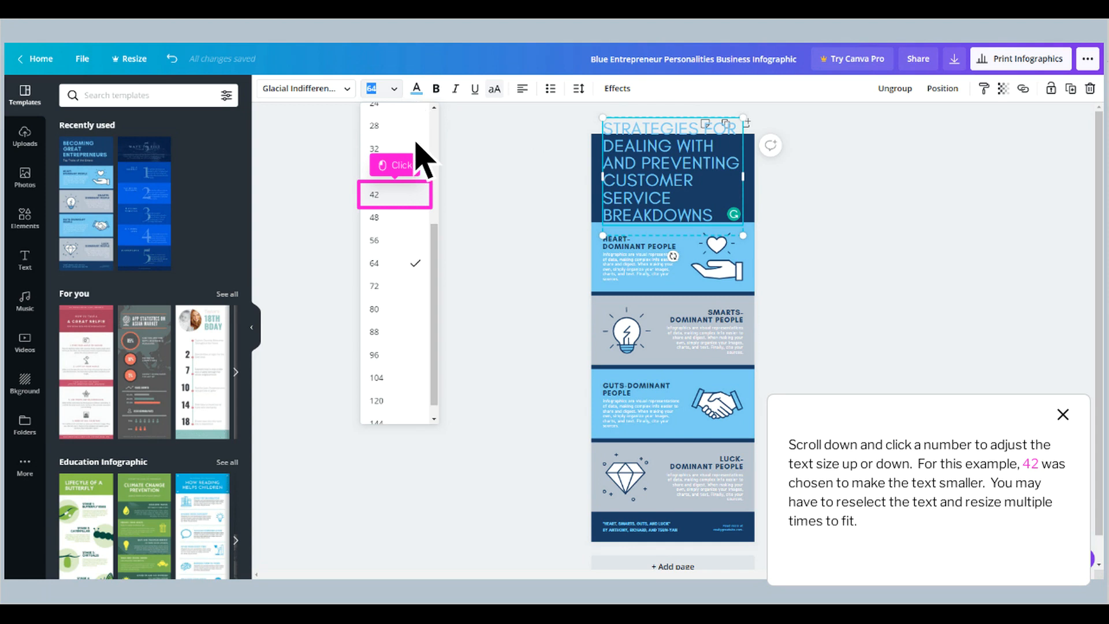
{"action": "mouse_move", "coordinate": [425, 167]}
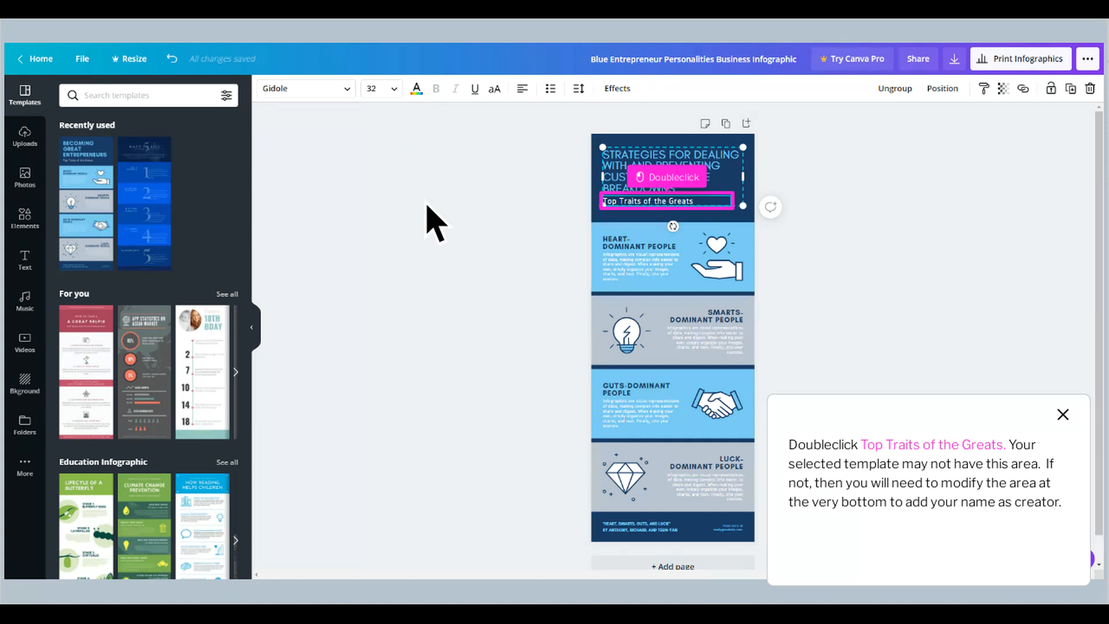
{"action": "mouse_move", "coordinate": [693, 226]}
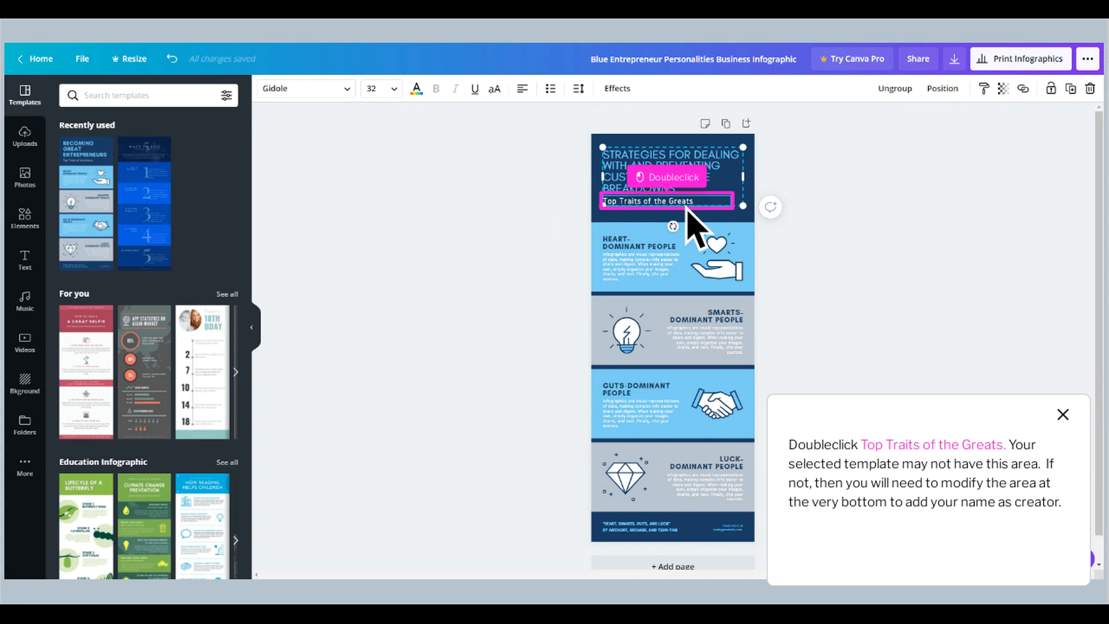
- Replace the 'Top Traits of the Greats' subtitle with 'By Your name here'
{"action": "double_click", "coordinate": [665, 201]}
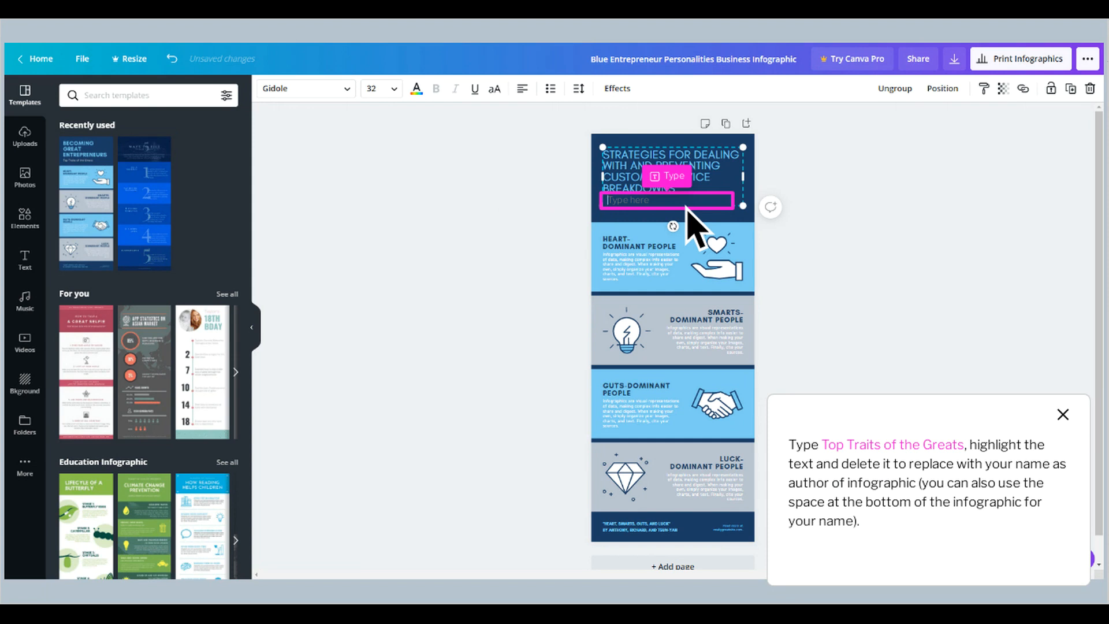
{"action": "type", "text": "som"}
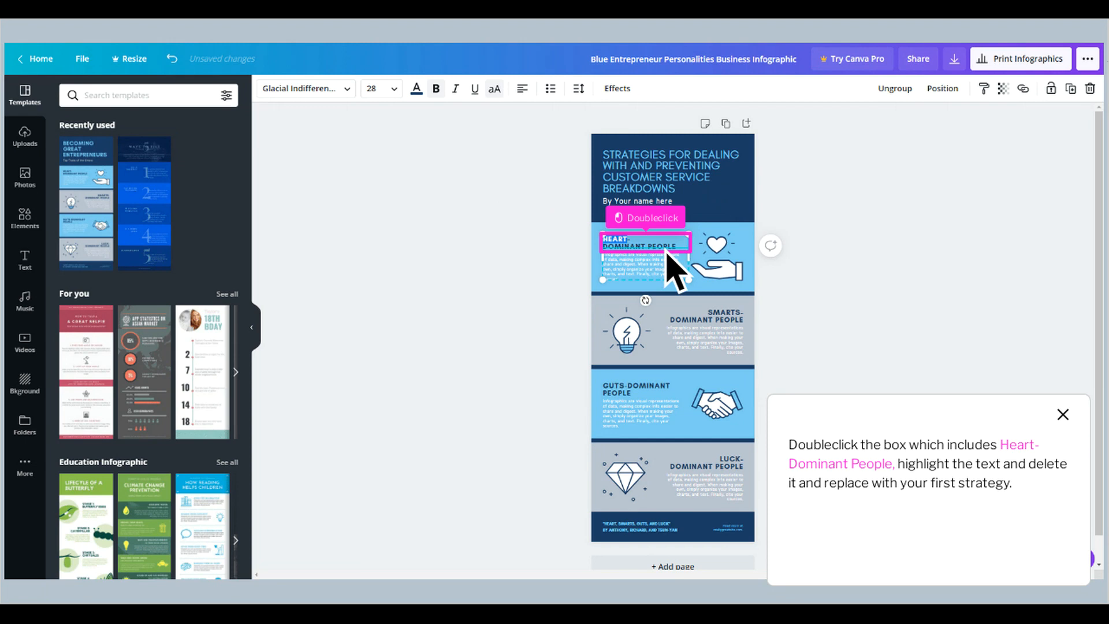
- Rewrite the first section's heading to 'Enter strategy 1 here' and update its description text
{"action": "double_click", "coordinate": [640, 265]}
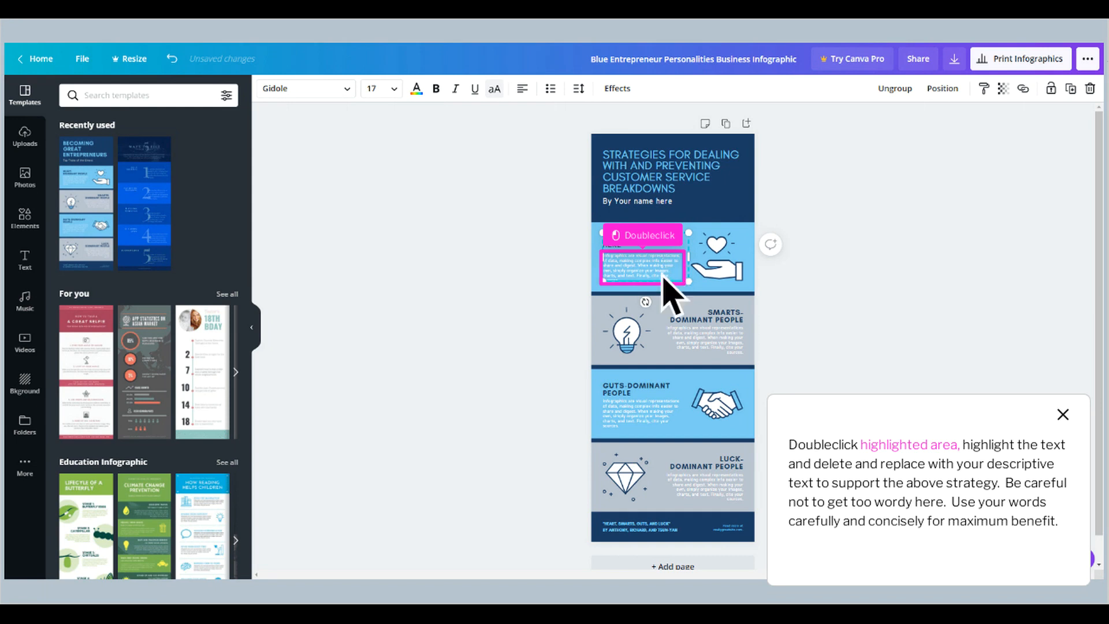
{"action": "left_click", "coordinate": [715, 257]}
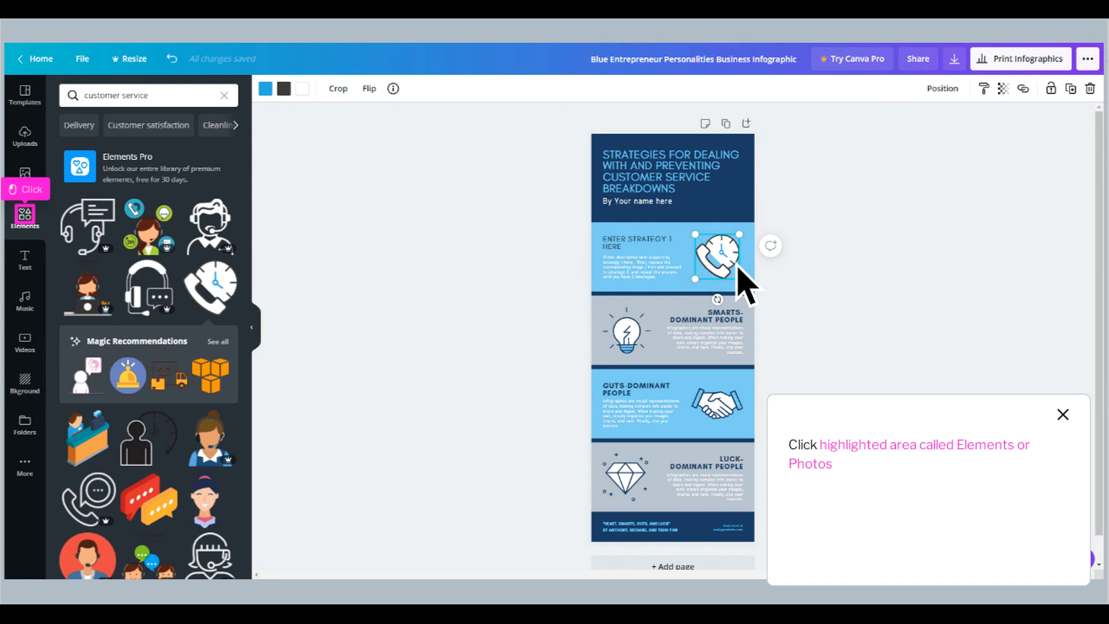
{"action": "mouse_move", "coordinate": [495, 269]}
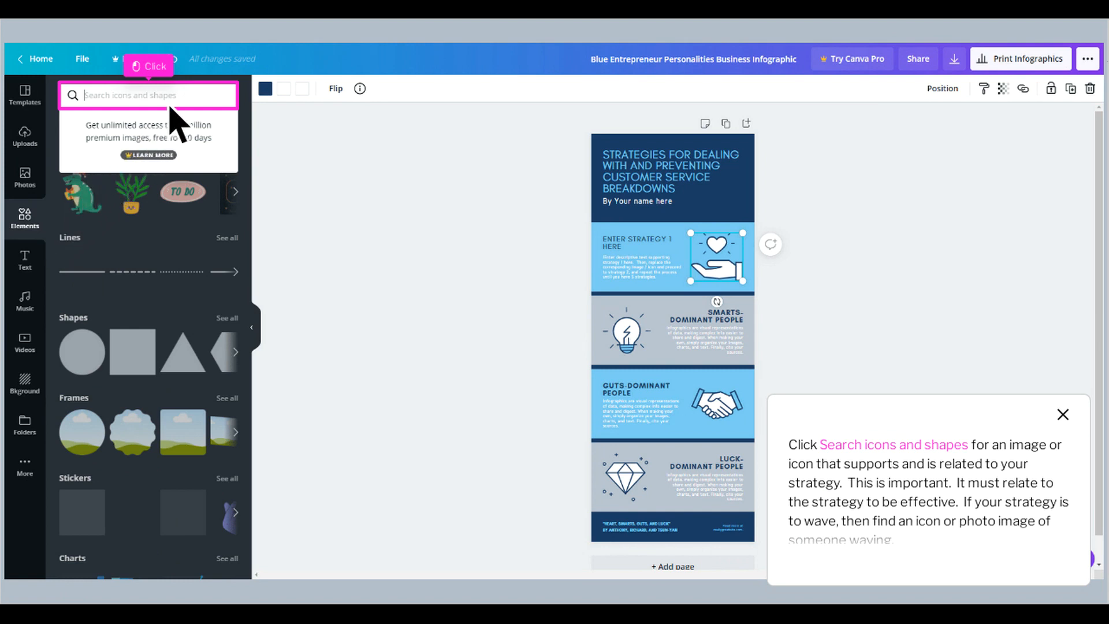
- Search the elements for 'customer service' icons
{"action": "type", "text": "customer service"}
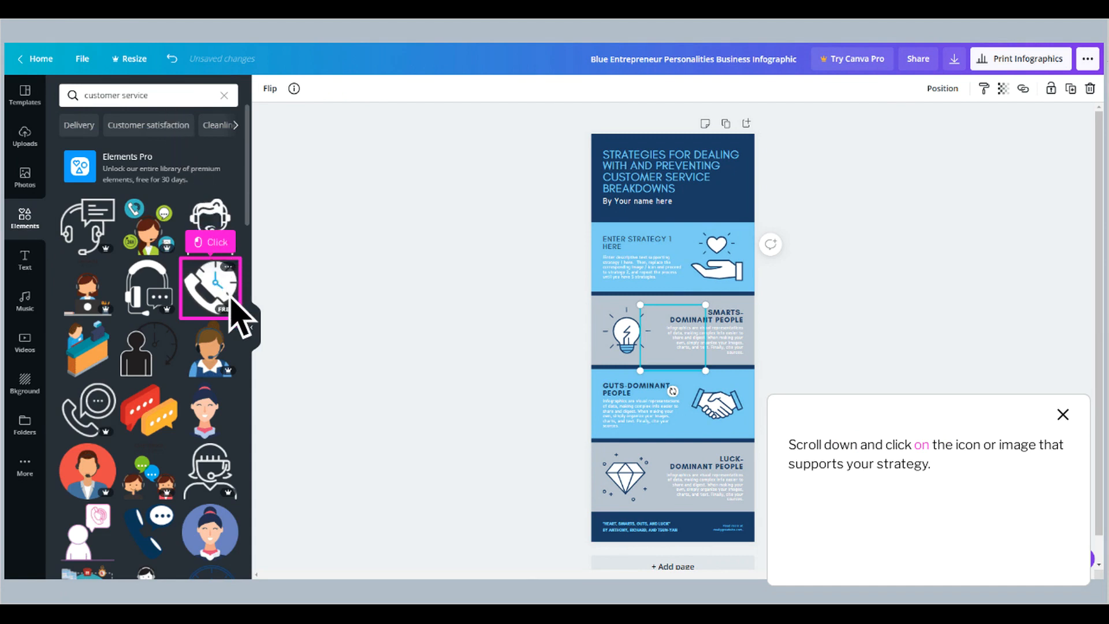
- Add the phone-and-clock icon and reposition it within the first strategy section
{"action": "left_click", "coordinate": [209, 287]}
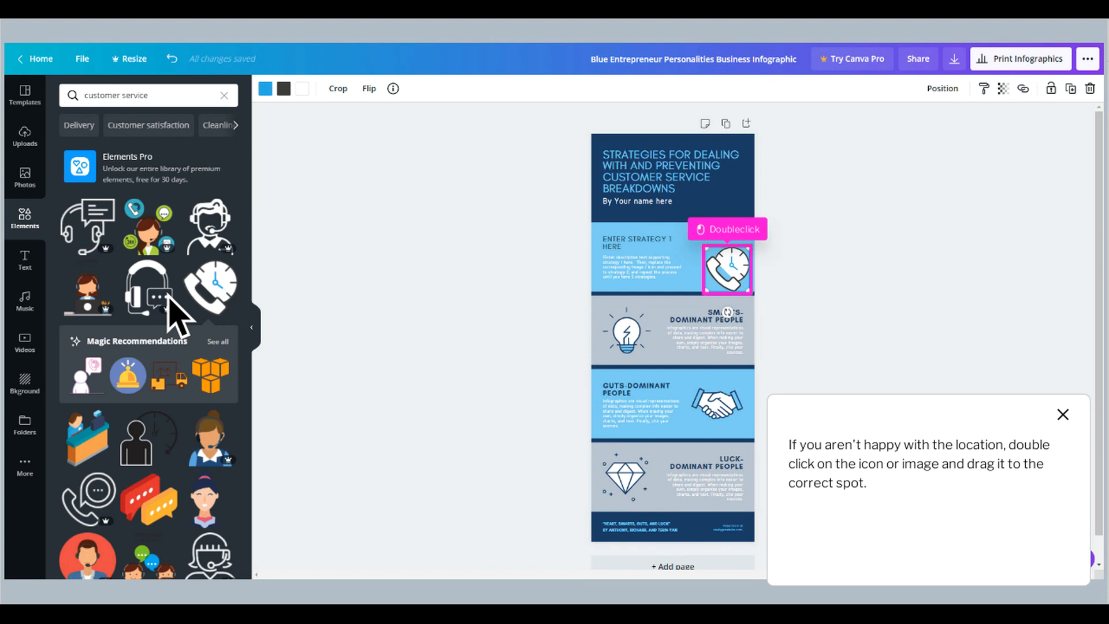
{"action": "mouse_move", "coordinate": [569, 301]}
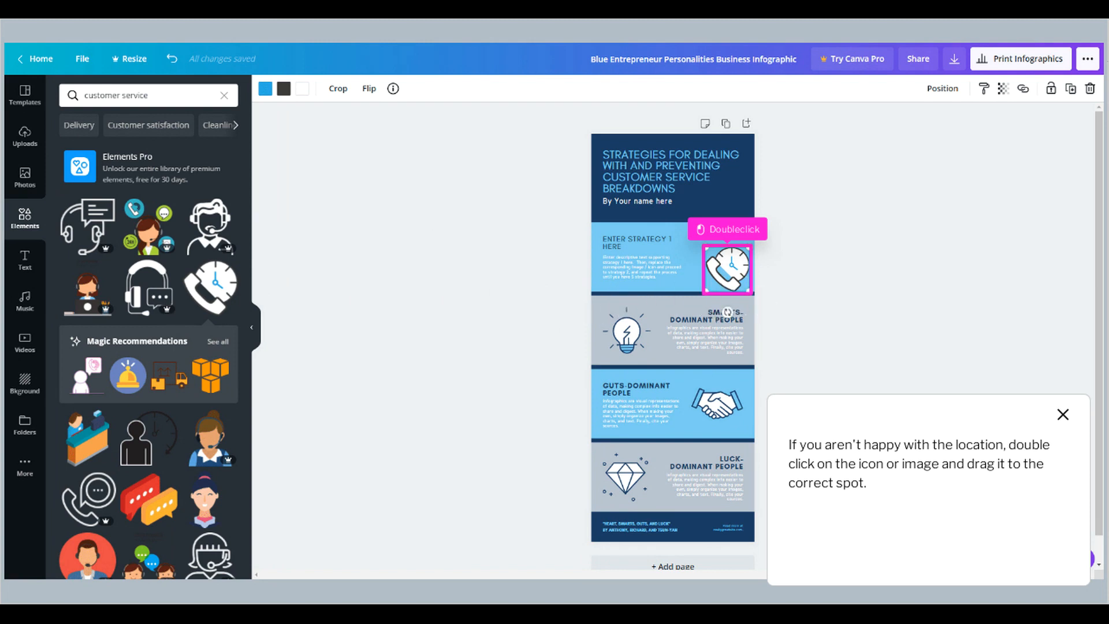
{"action": "double_click", "coordinate": [727, 268]}
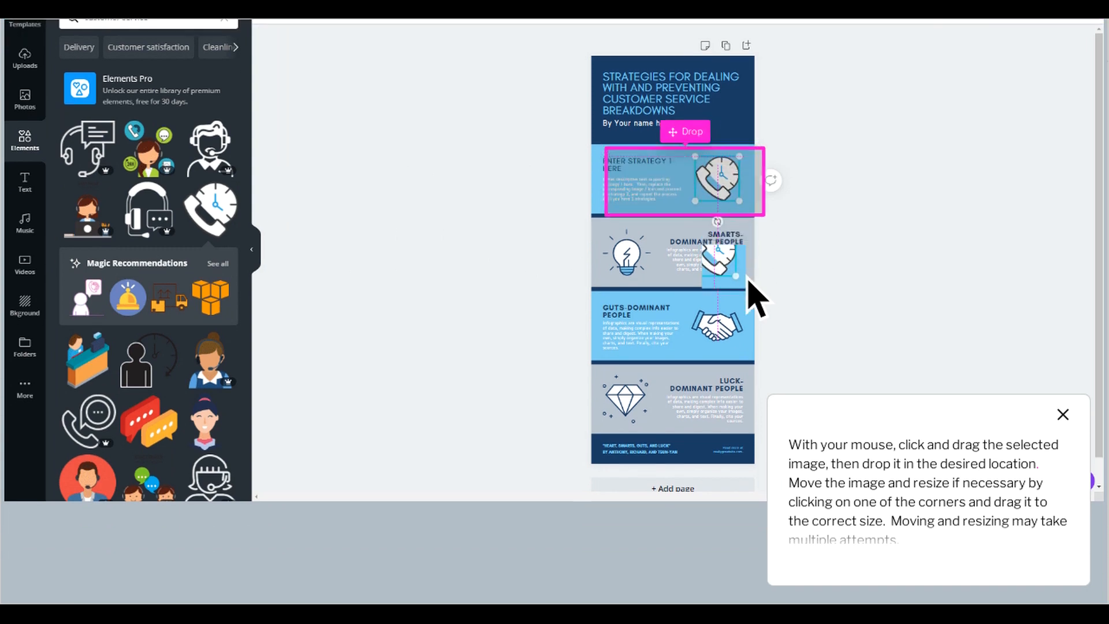
{"action": "scroll", "scroll_direction": "down", "scroll_amount": 3}
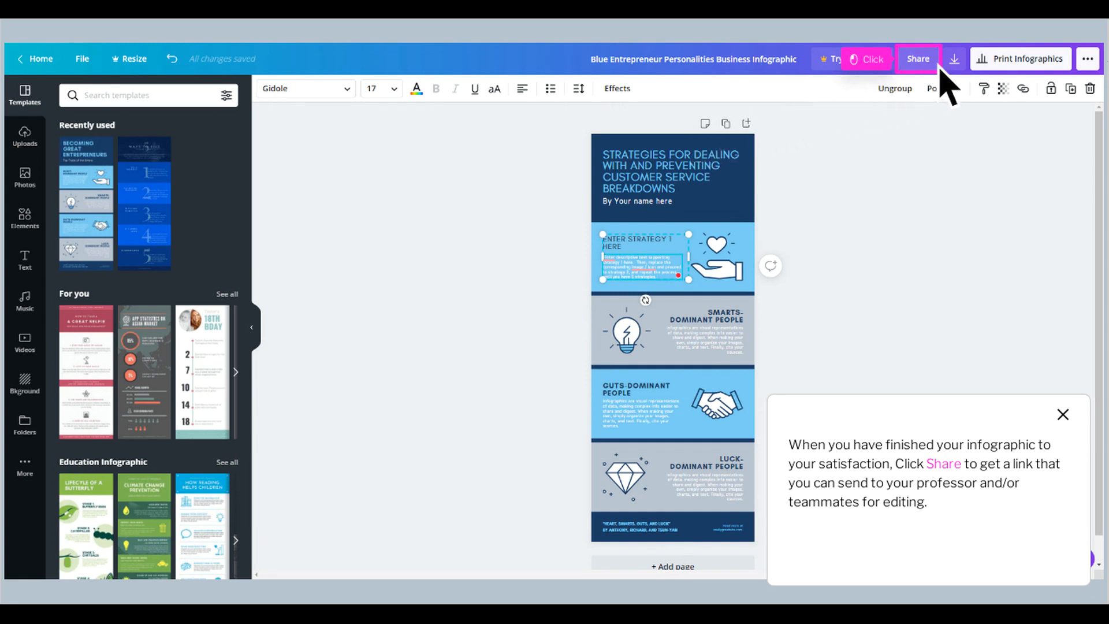
- Bring up the infographic's sharing options with an edit-access link
{"action": "left_click", "coordinate": [918, 59]}
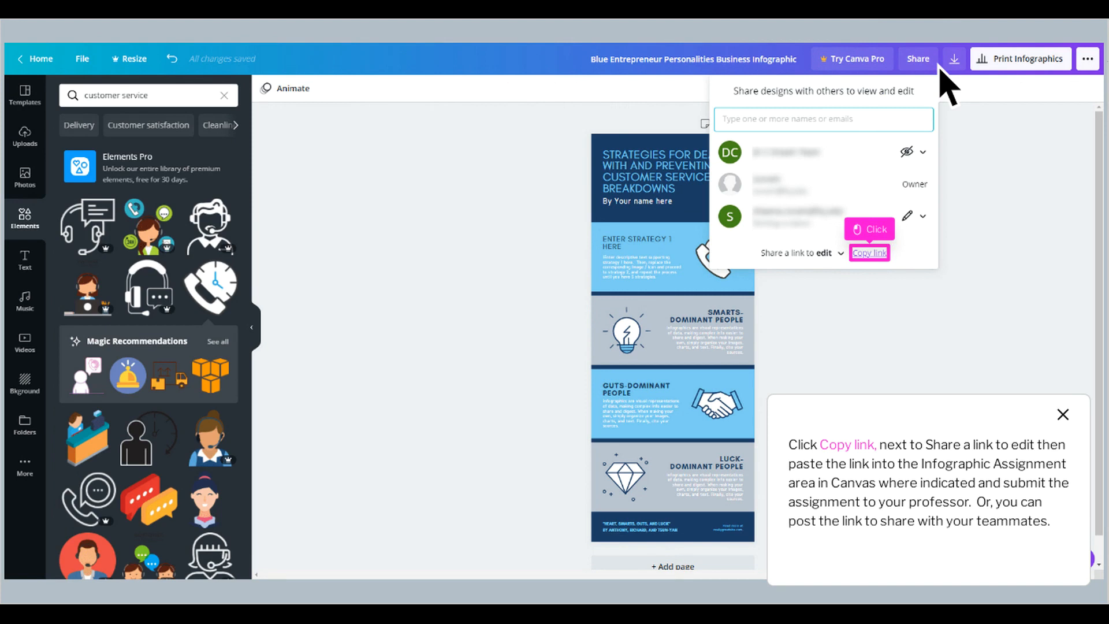